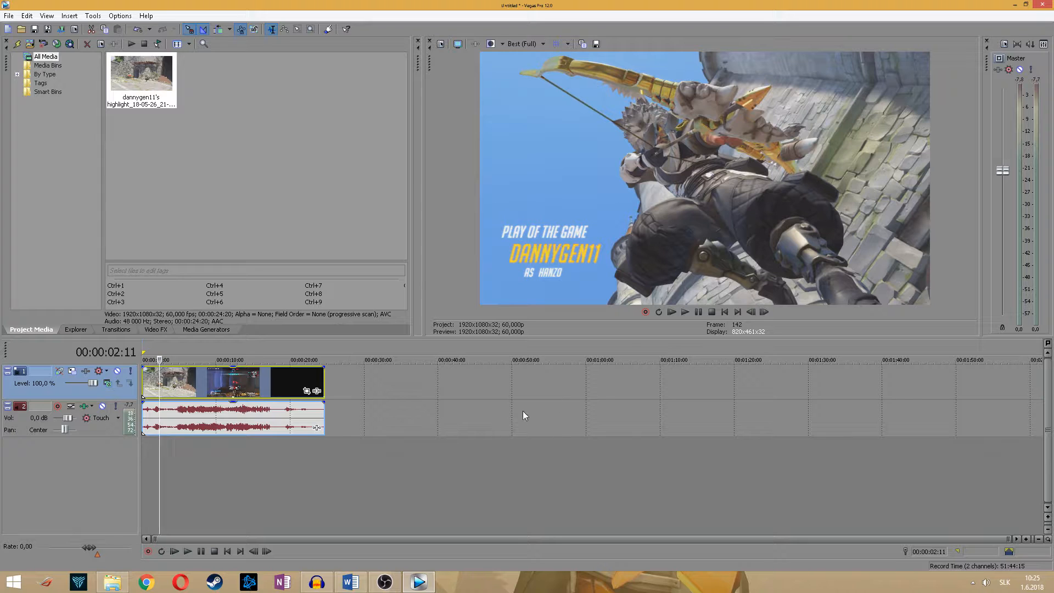
Disable resample in the highlight clip's video event properties and confirm.
{"action": "right_click", "coordinate": [235, 382]}
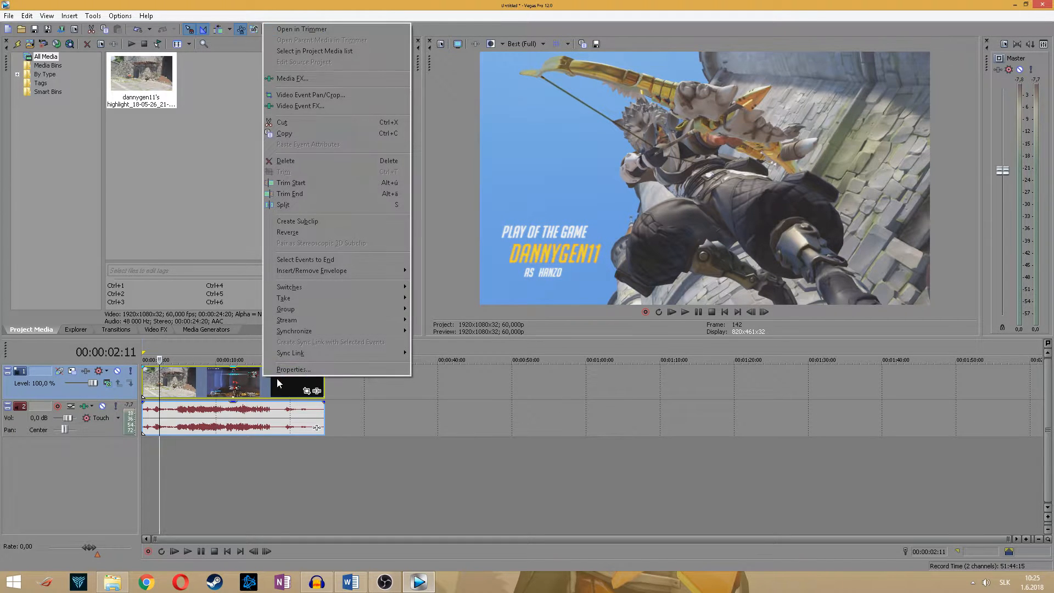
{"action": "left_click", "coordinate": [293, 369]}
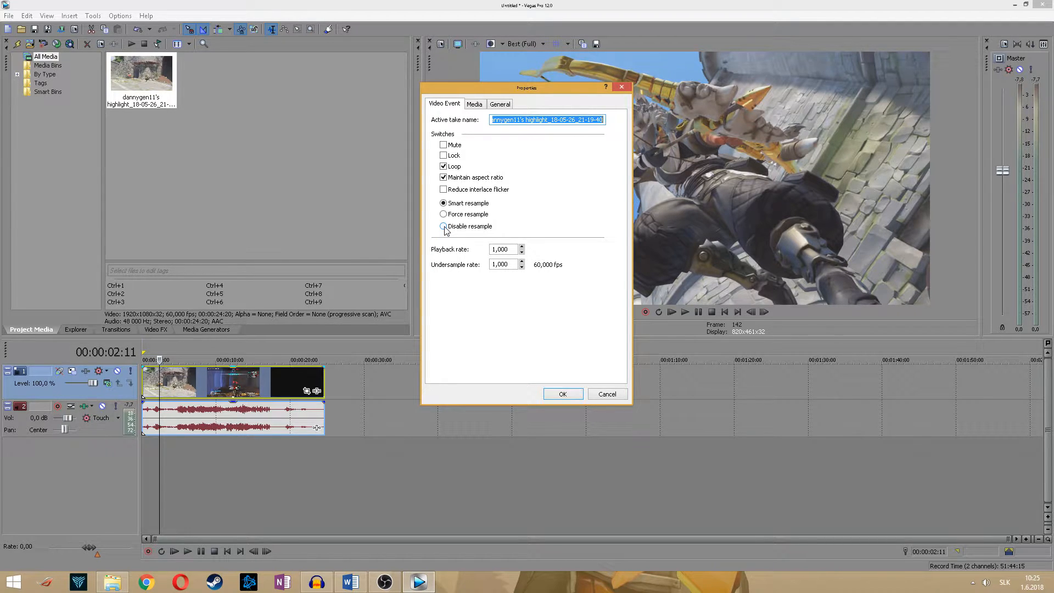
{"action": "left_click", "coordinate": [442, 226]}
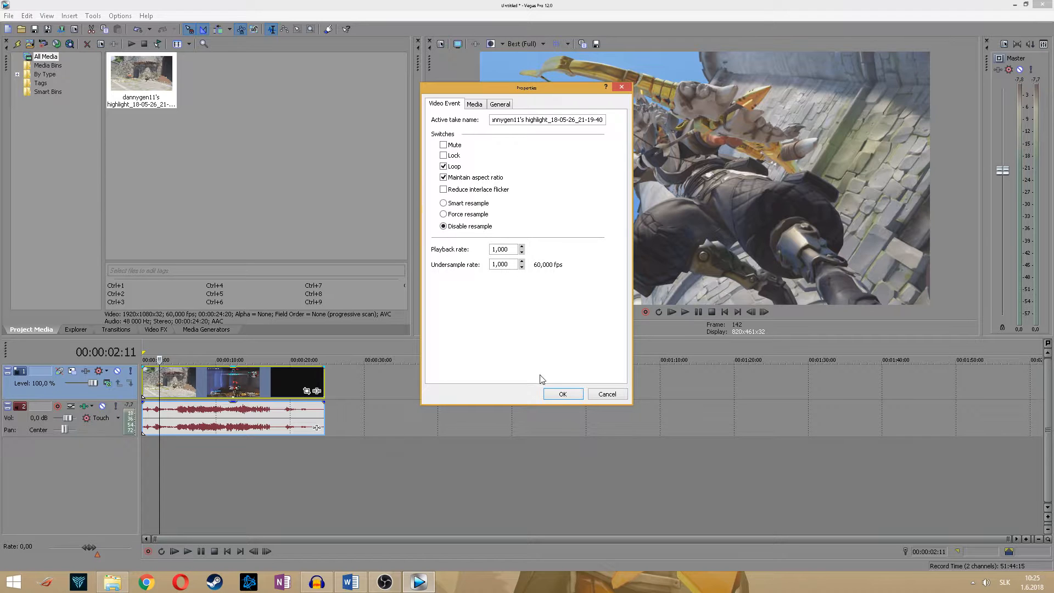
{"action": "left_click", "coordinate": [563, 394]}
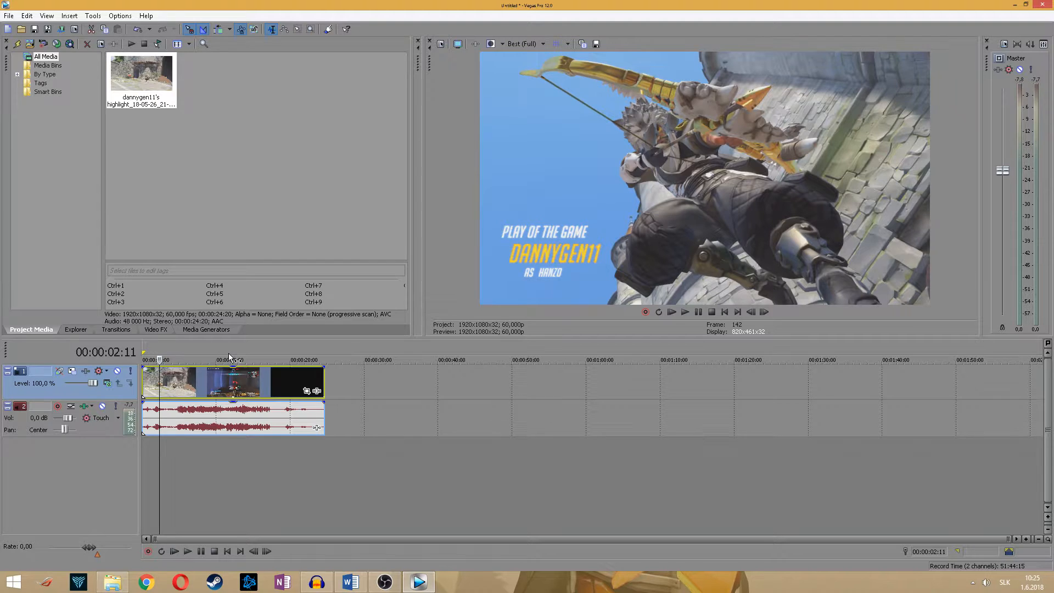
Show Project Properties with the video template at 1920x1080, 60 fps.
{"action": "left_click", "coordinate": [9, 15]}
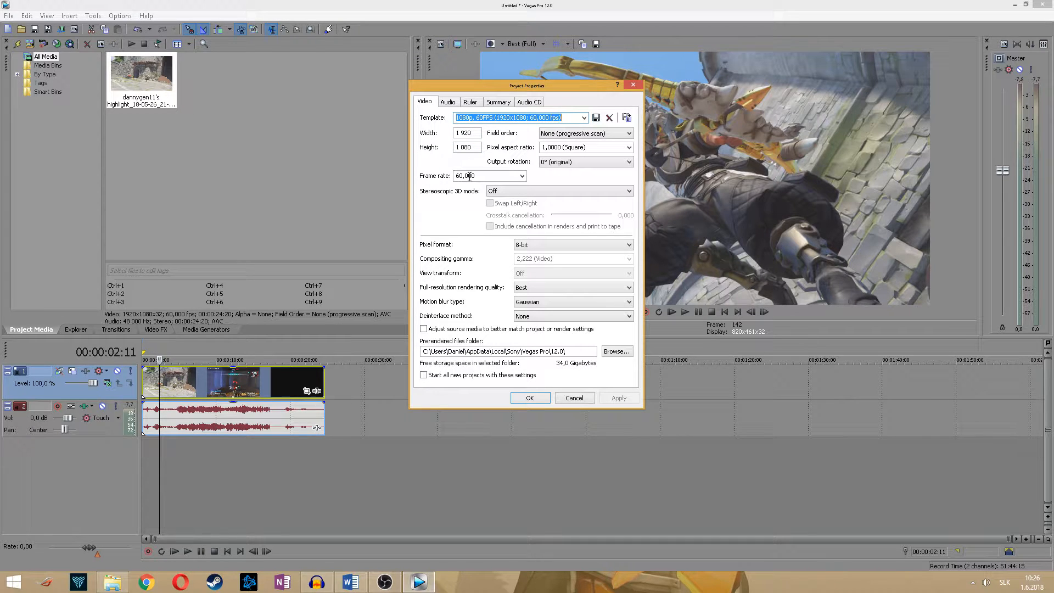
{"action": "left_click", "coordinate": [488, 176]}
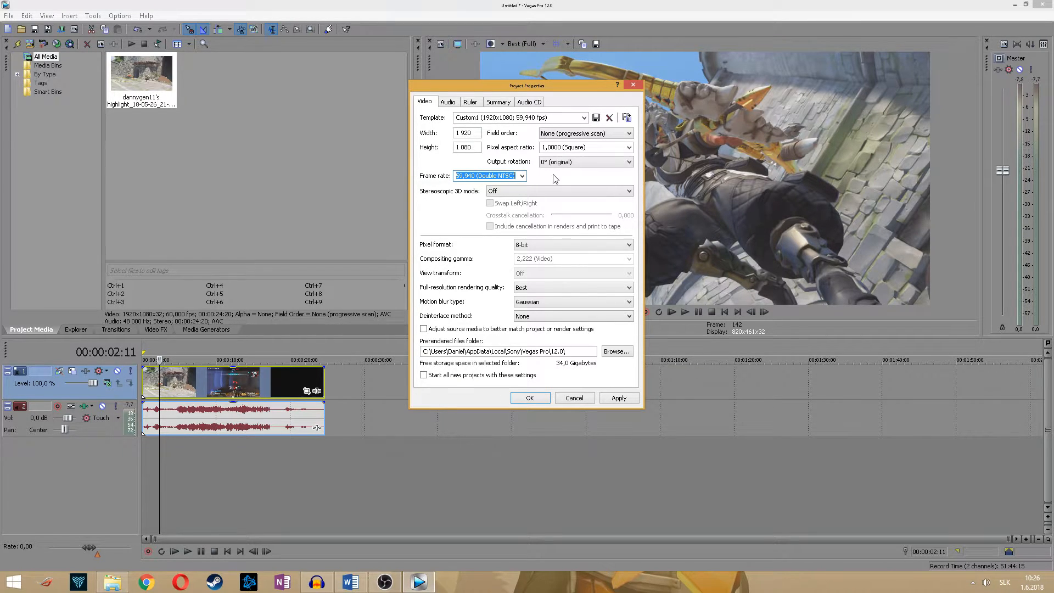
{"action": "left_click", "coordinate": [517, 118]}
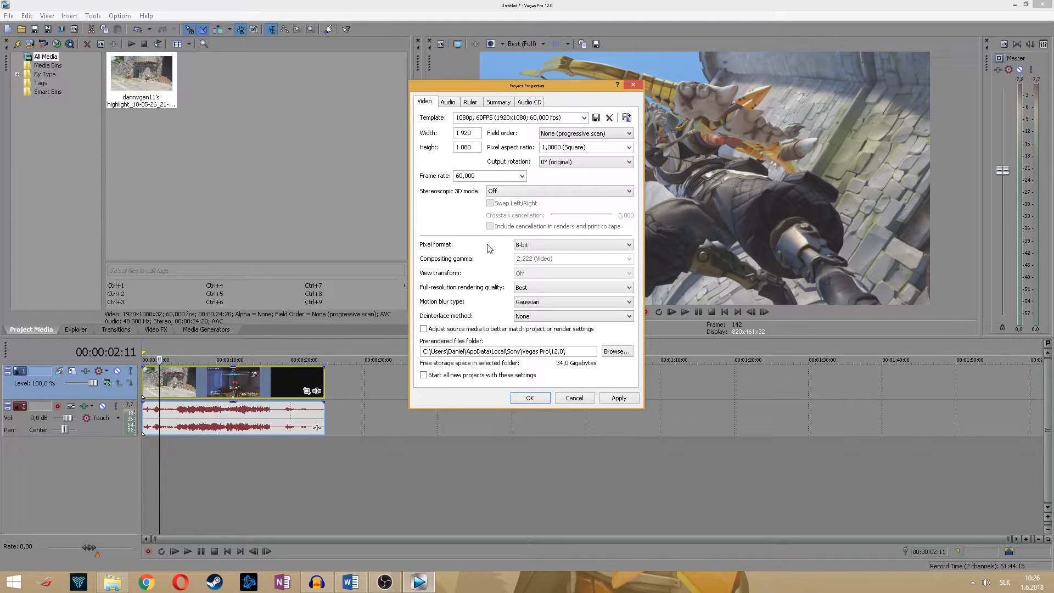
{"action": "mouse_move", "coordinate": [473, 281]}
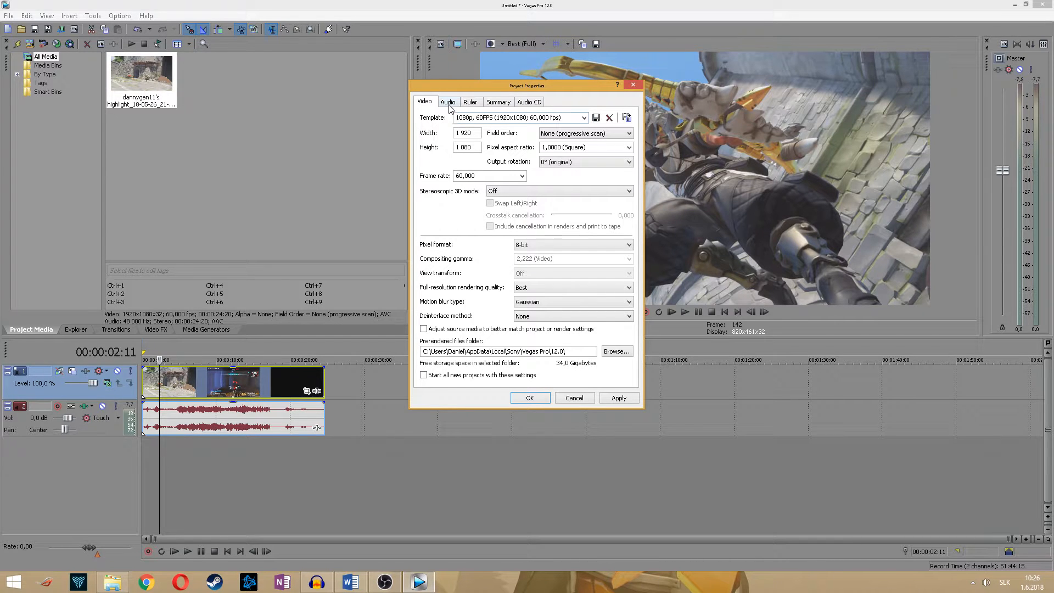
Set the project's audio resample and stretch quality to Best.
{"action": "left_click", "coordinate": [448, 101]}
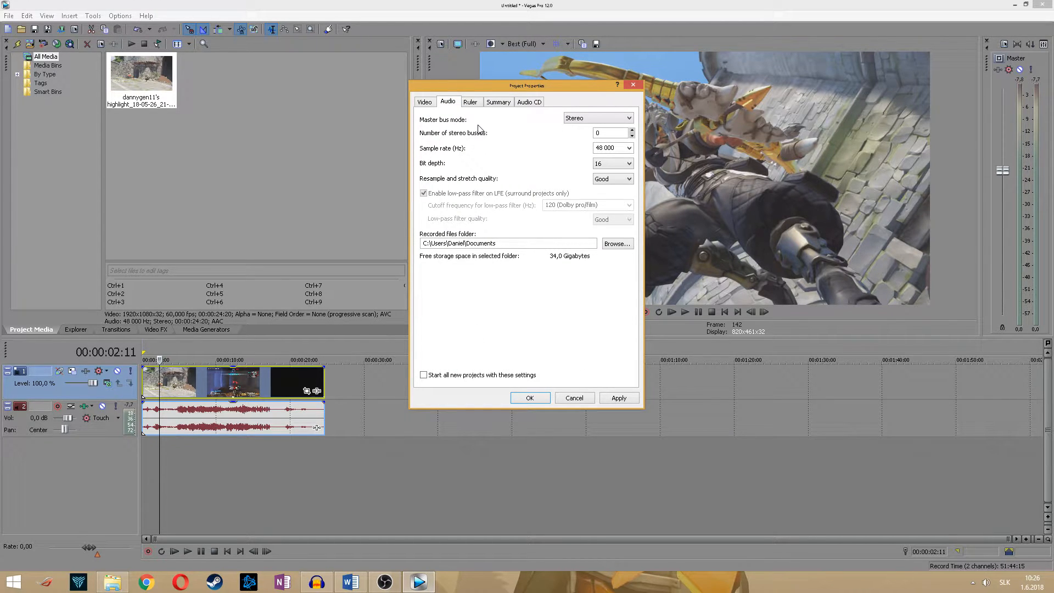
{"action": "mouse_move", "coordinate": [561, 134]}
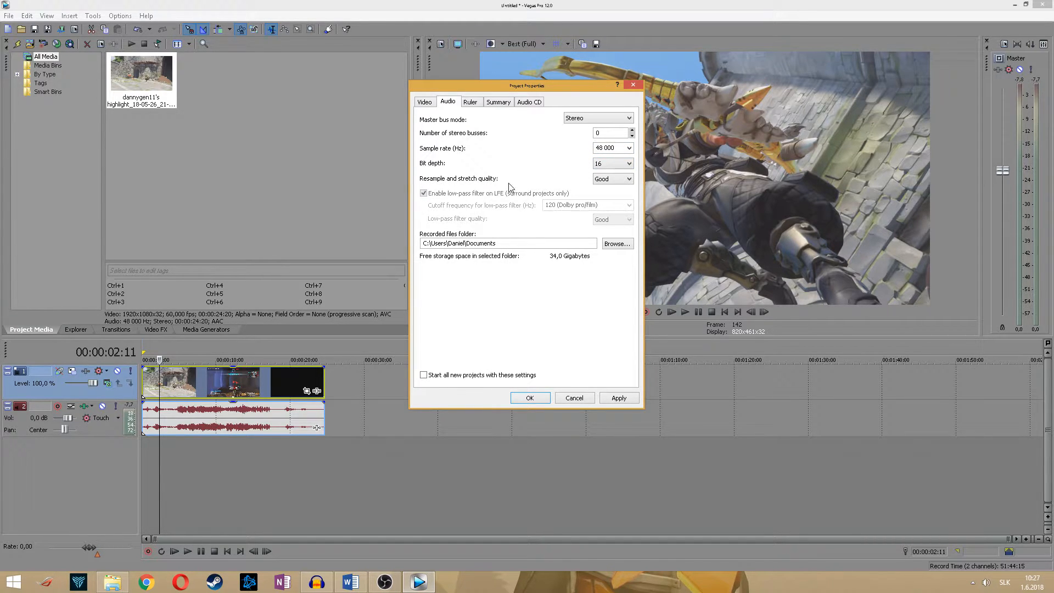
{"action": "left_click", "coordinate": [611, 178]}
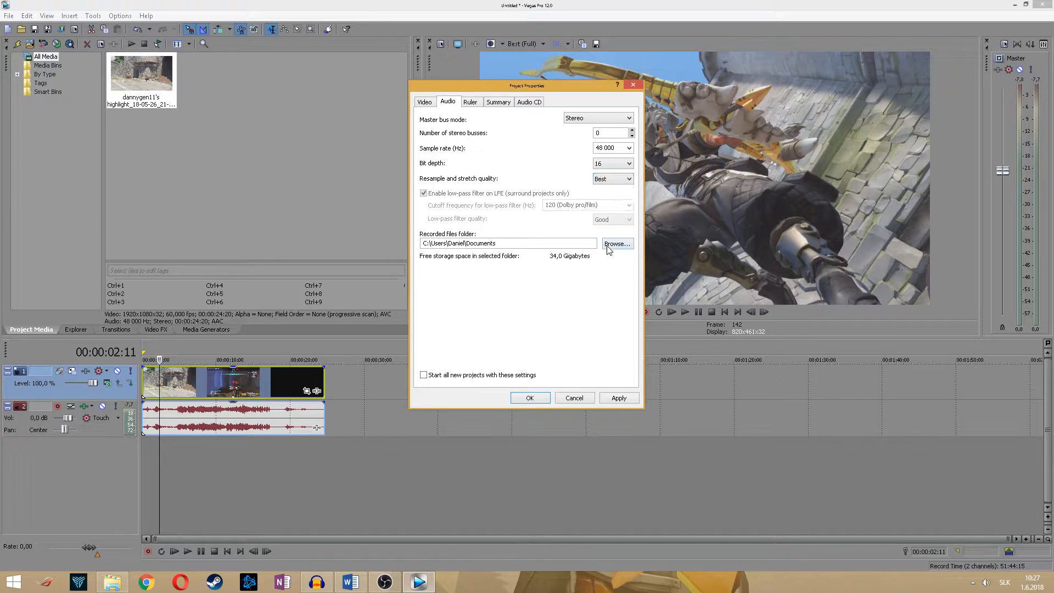
{"action": "left_click", "coordinate": [424, 101]}
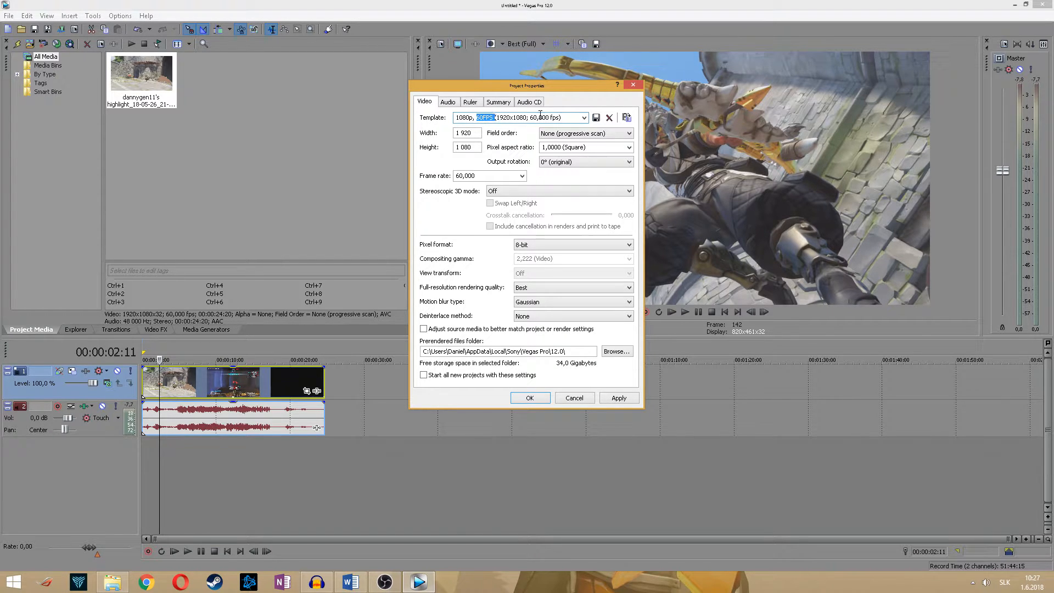
Save the project settings as the '1080p 60fps' template and apply them.
{"action": "type", "text": "1080p 60fps"}
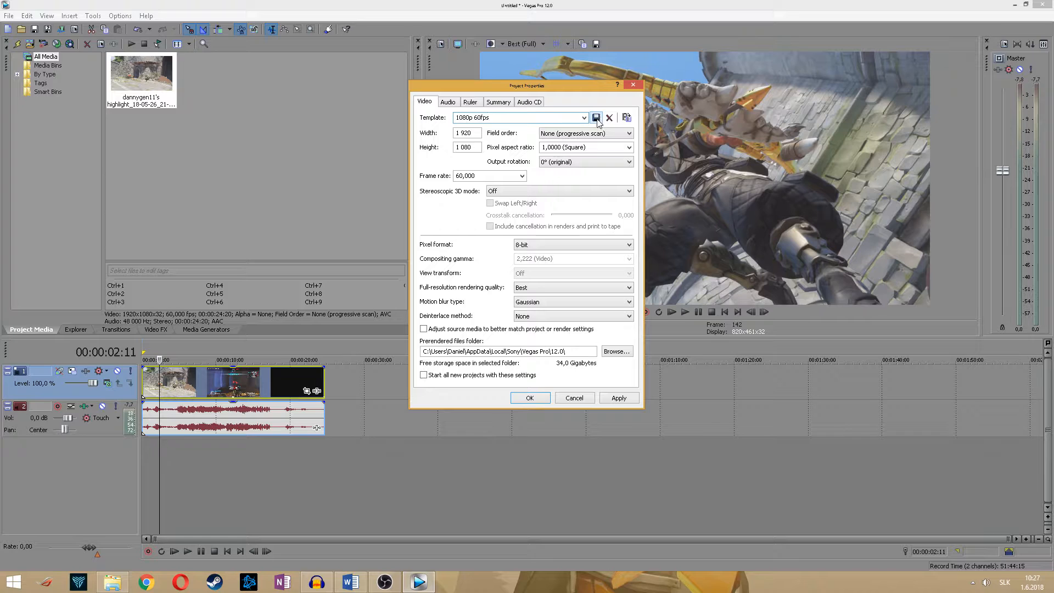
{"action": "mouse_move", "coordinate": [595, 117]}
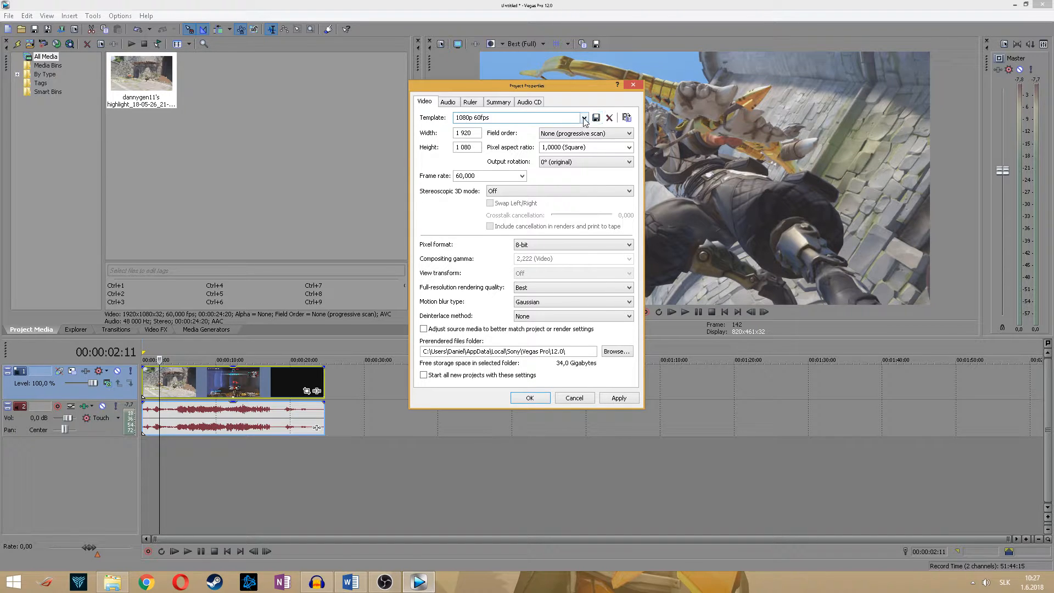
{"action": "mouse_move", "coordinate": [542, 317]}
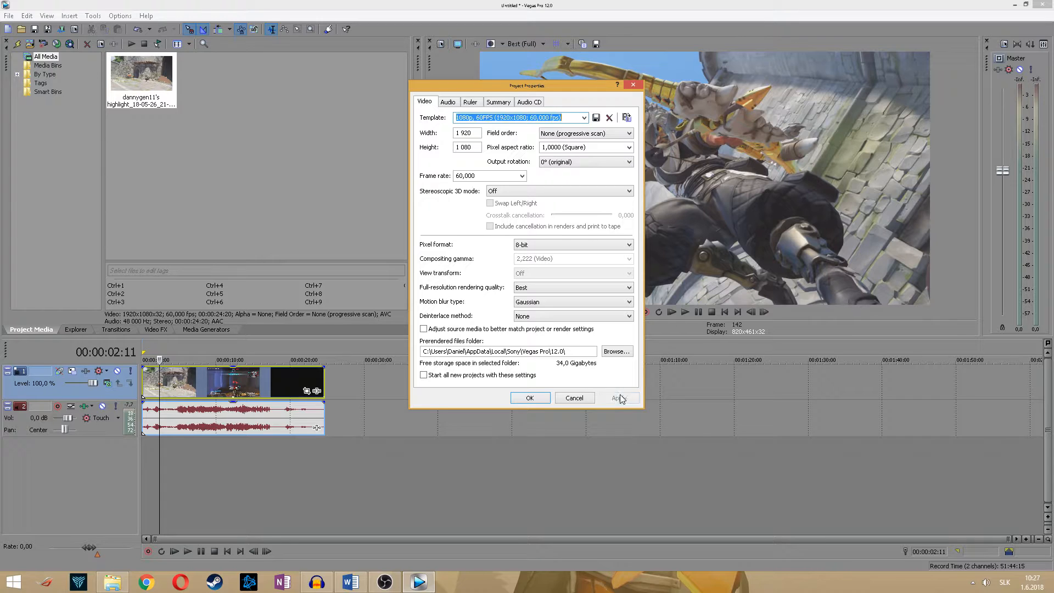
{"action": "left_click", "coordinate": [529, 398]}
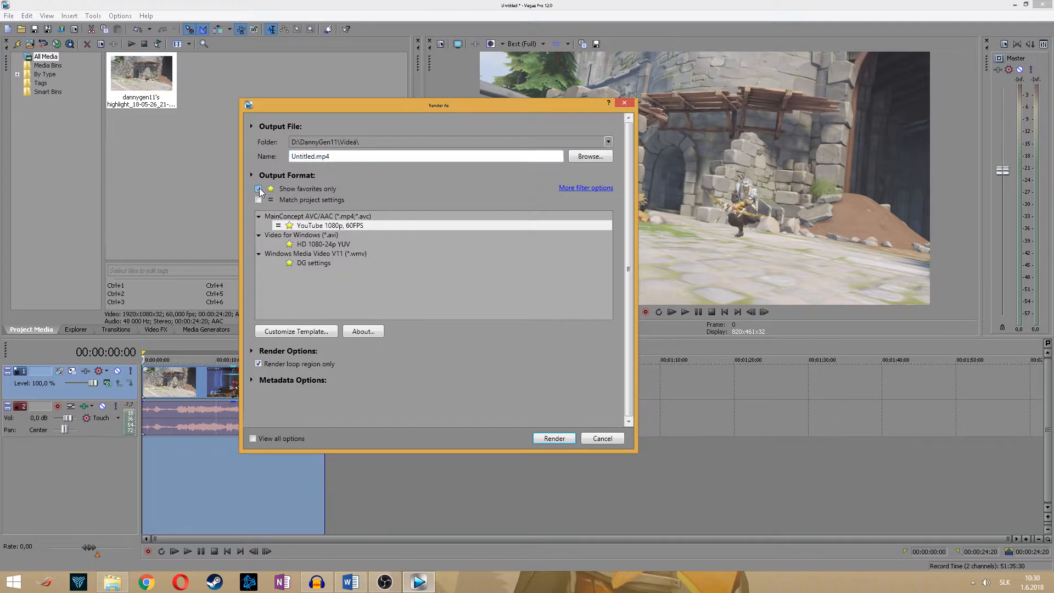
Choose the MainConcept Internet HD 1080p MP4 template and customize it.
{"action": "left_click", "coordinate": [258, 189]}
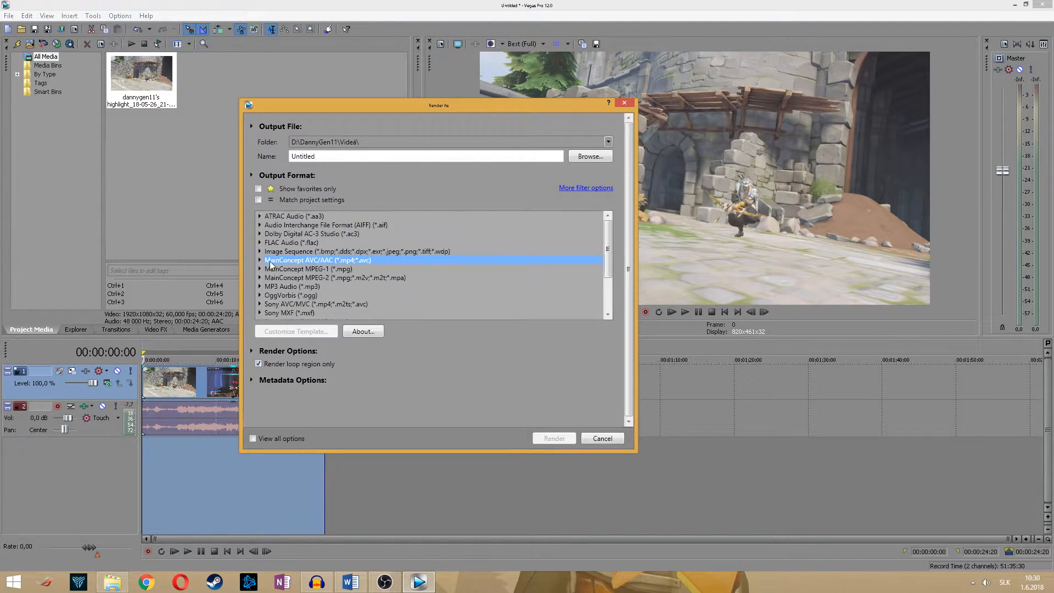
{"action": "mouse_move", "coordinate": [309, 265]}
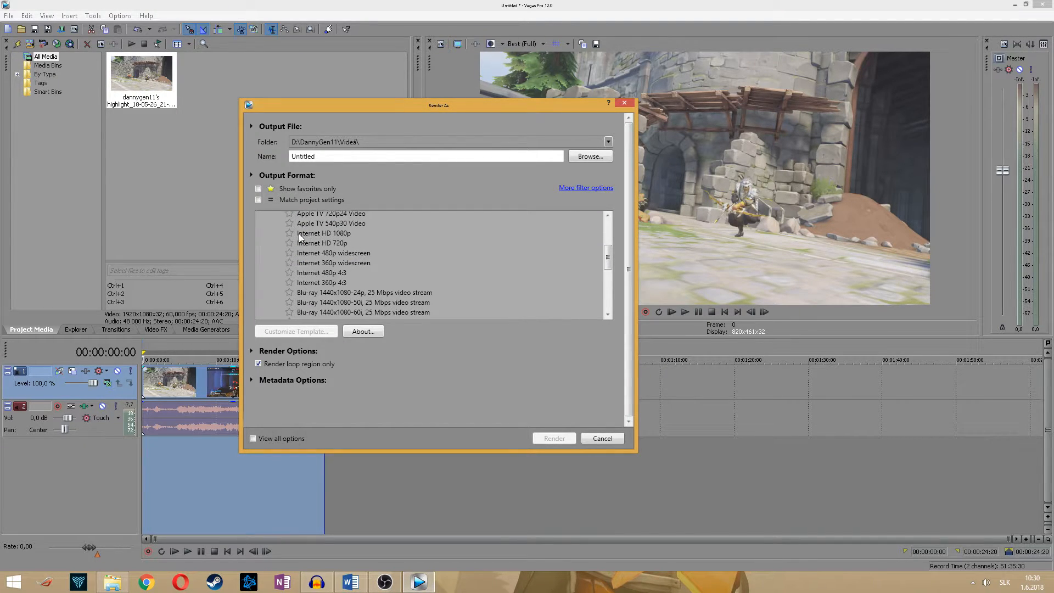
{"action": "left_click", "coordinate": [323, 233]}
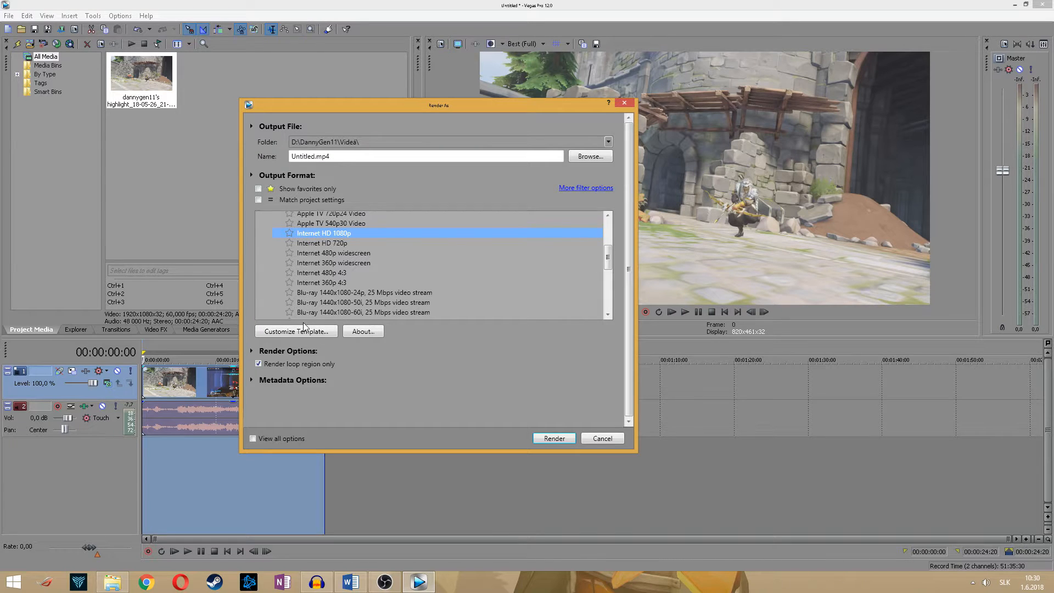
{"action": "left_click", "coordinate": [296, 331]}
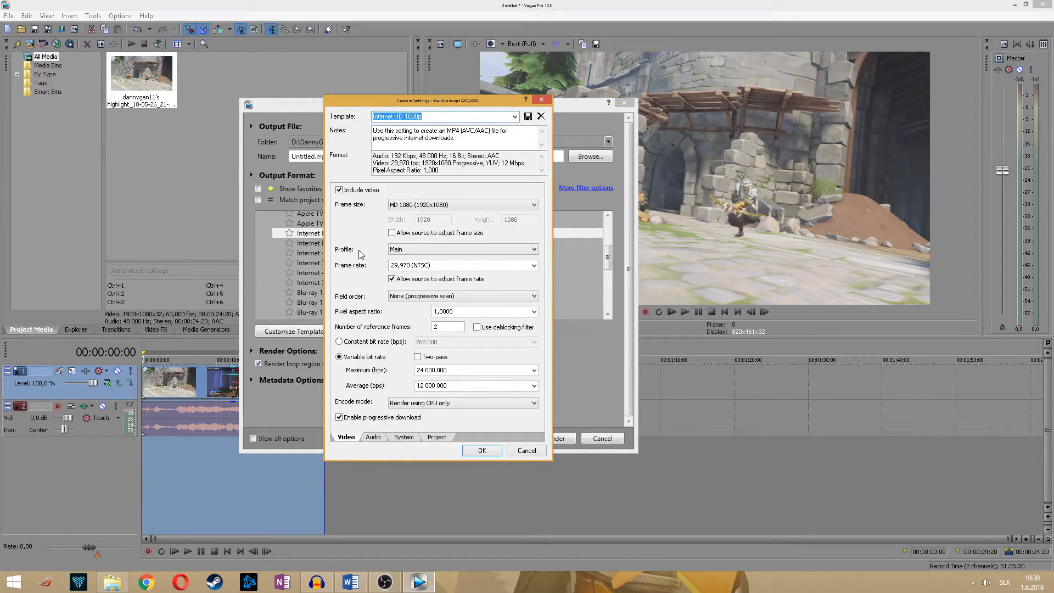
Set render frame rate 60 with bitrates 18,500,000 maximum and 18,000,000 average.
{"action": "left_click", "coordinate": [462, 249]}
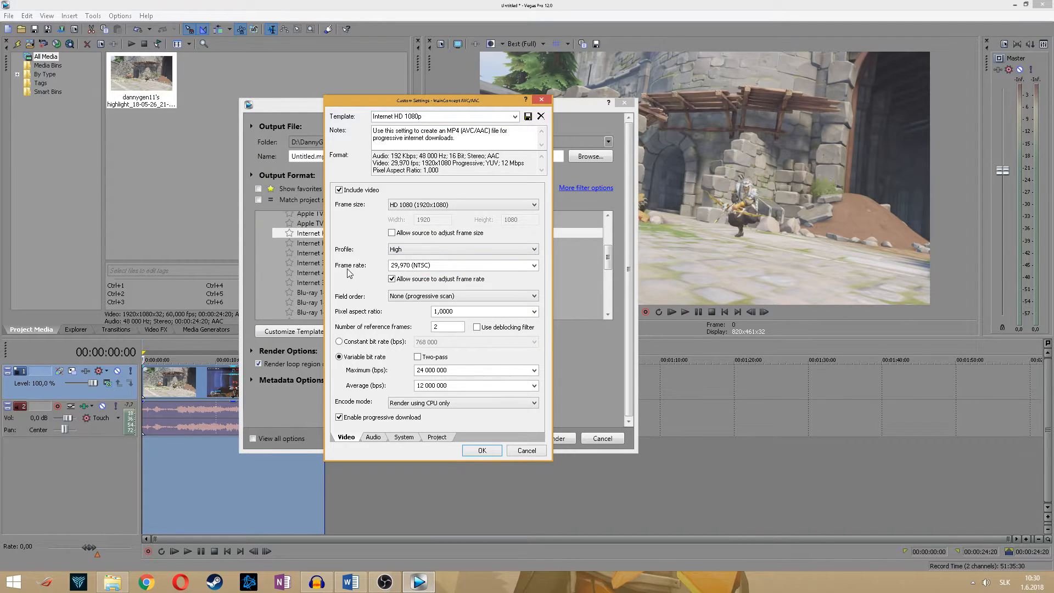
{"action": "type", "text": "60,000000"}
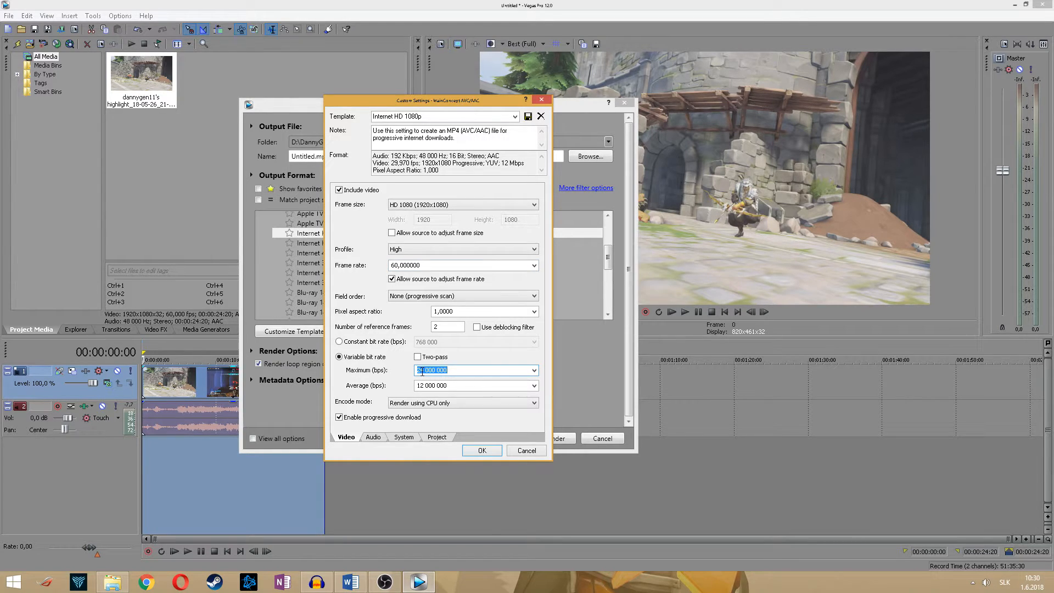
{"action": "type", "text": "12"}
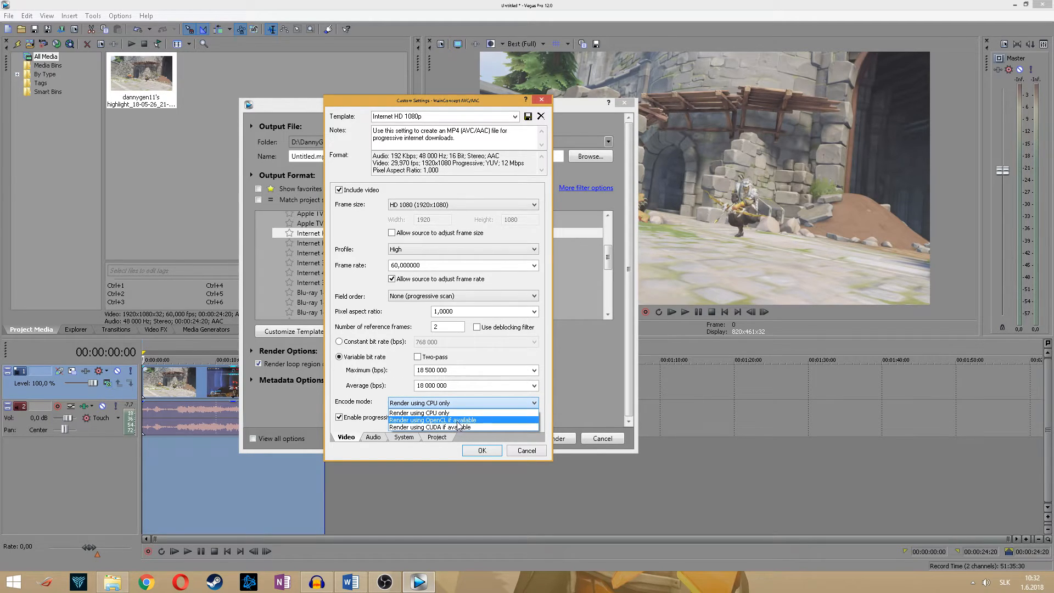
{"action": "mouse_move", "coordinate": [444, 427]}
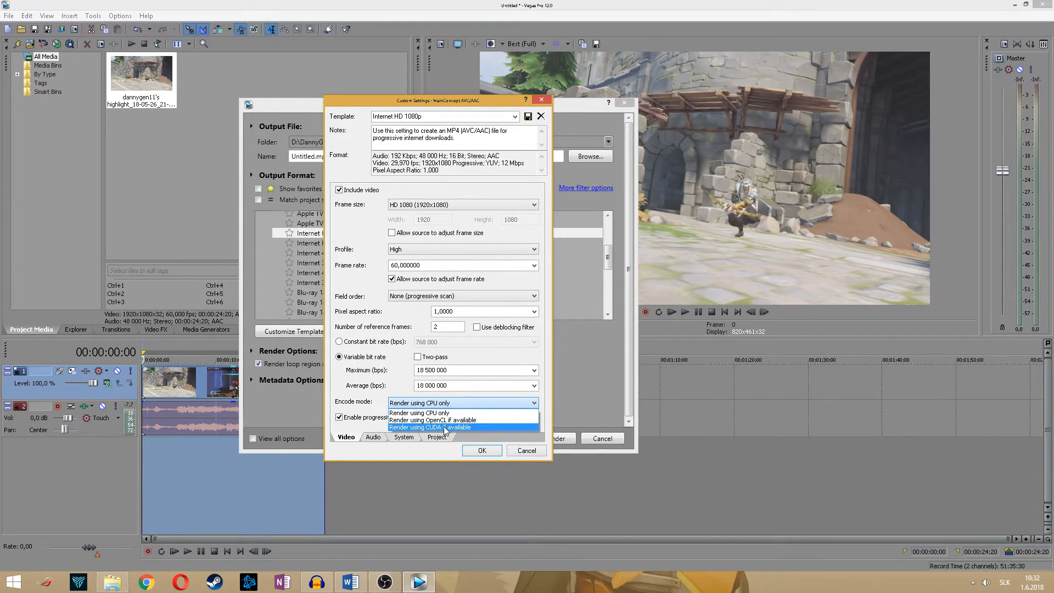
Check GPU availability and set Encode mode to render using CUDA if available.
{"action": "left_click", "coordinate": [418, 413]}
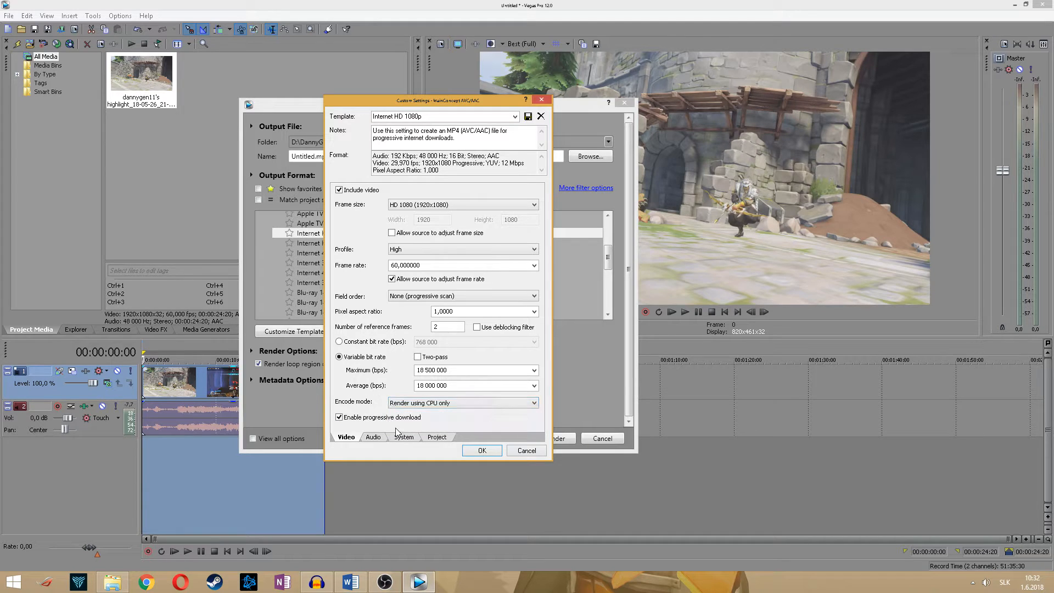
{"action": "left_click", "coordinate": [403, 437]}
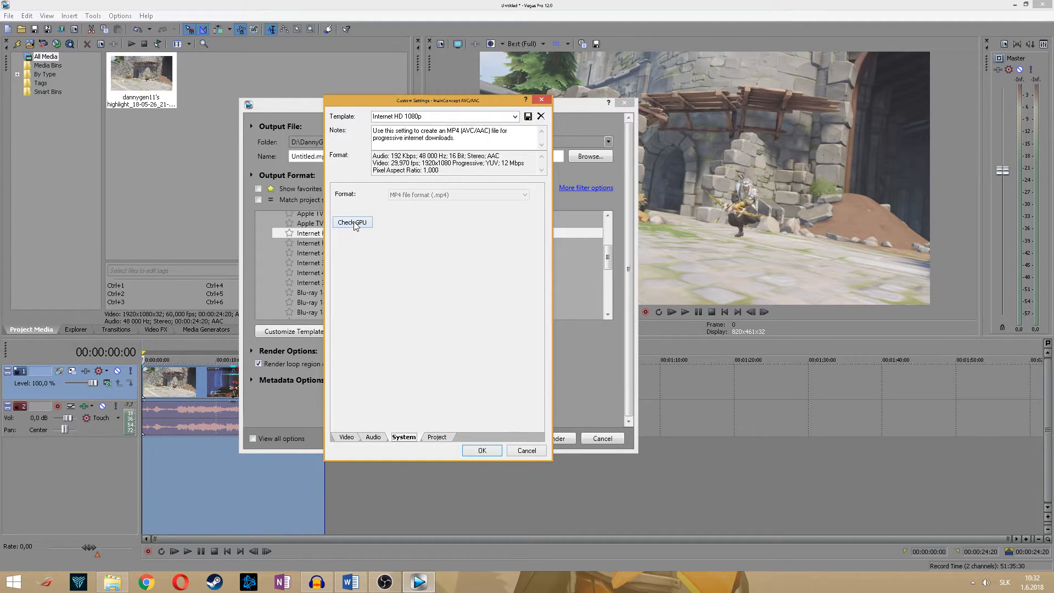
{"action": "left_click", "coordinate": [351, 223]}
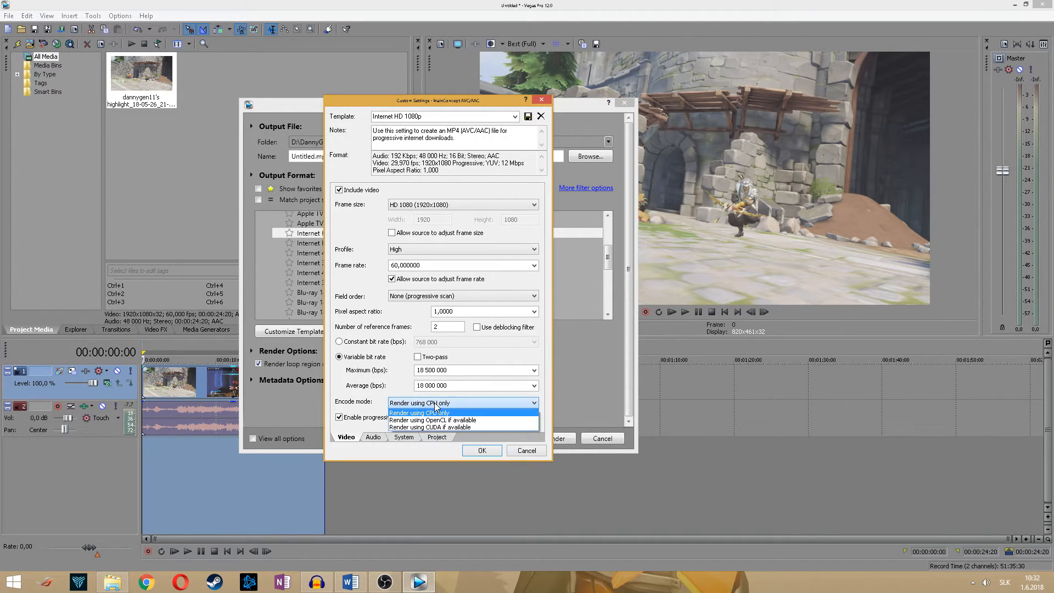
{"action": "mouse_move", "coordinate": [430, 427]}
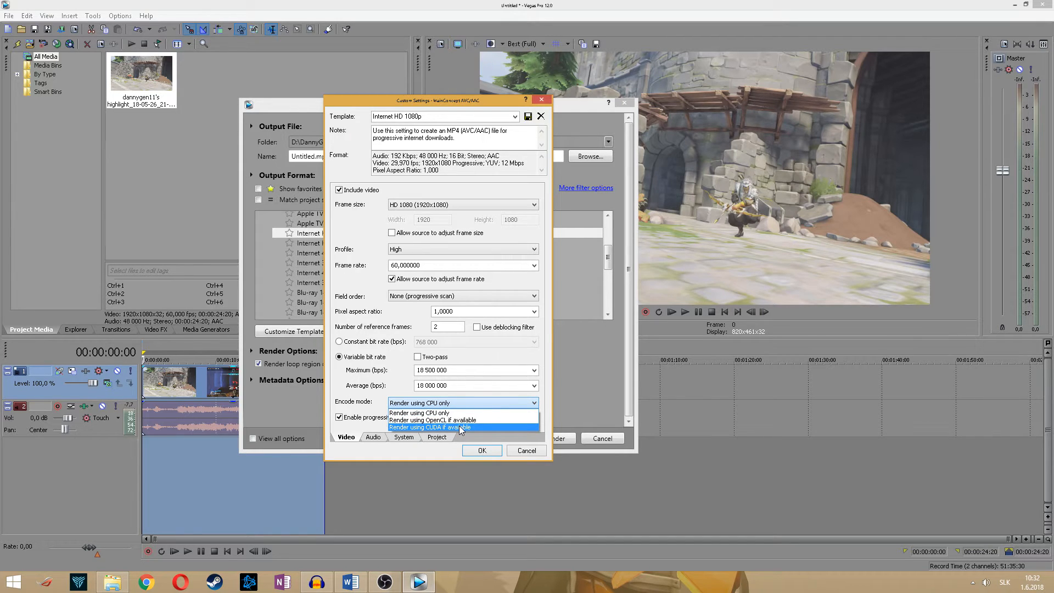
{"action": "left_click", "coordinate": [430, 427]}
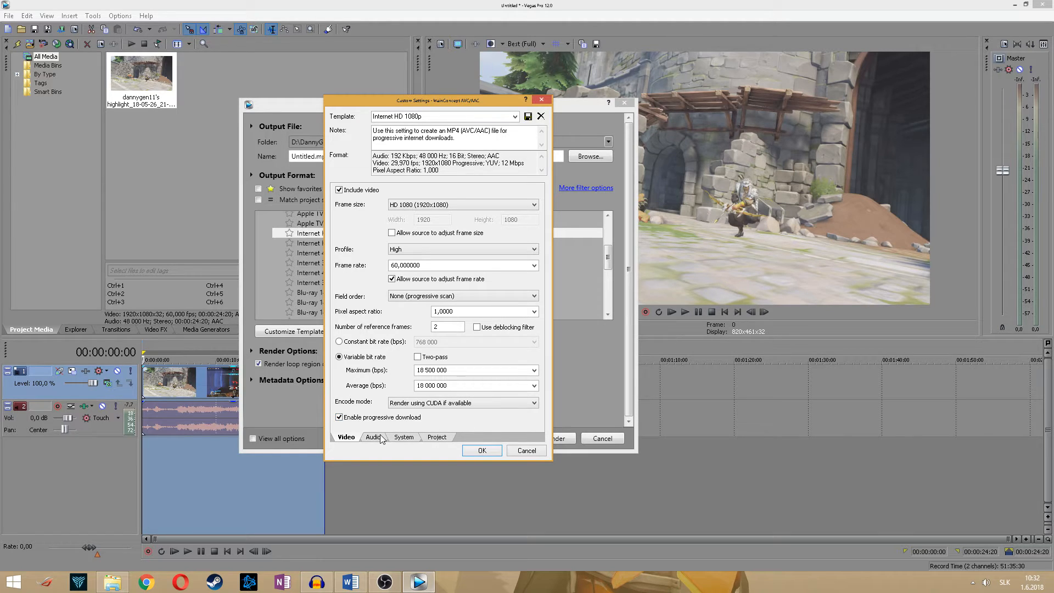
{"action": "mouse_move", "coordinate": [378, 432]}
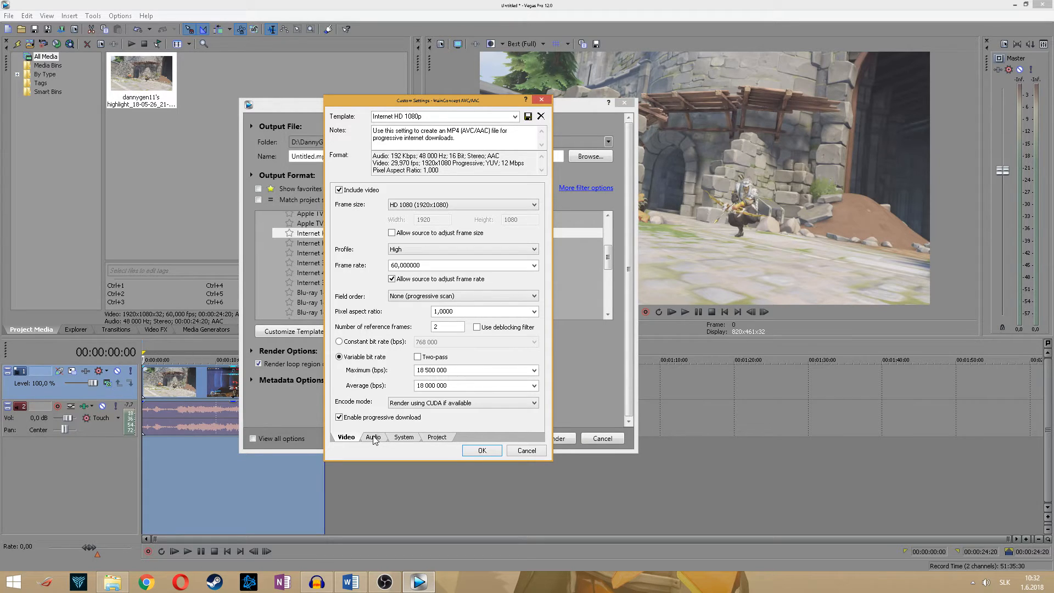
Set the audio bit rate to 384,000 bps and accept the custom template.
{"action": "left_click", "coordinate": [373, 437]}
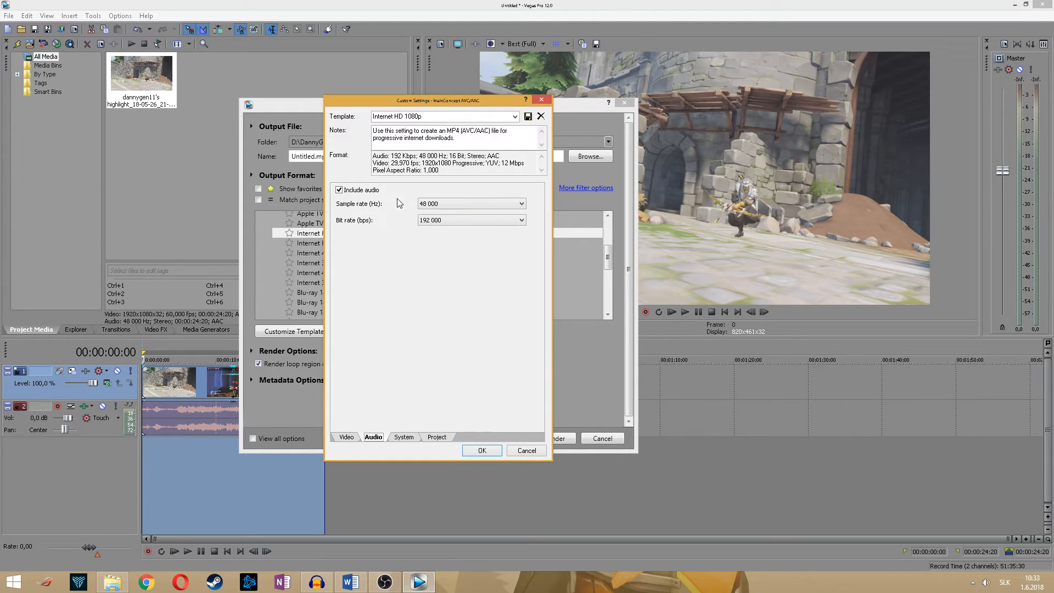
{"action": "mouse_move", "coordinate": [413, 193]}
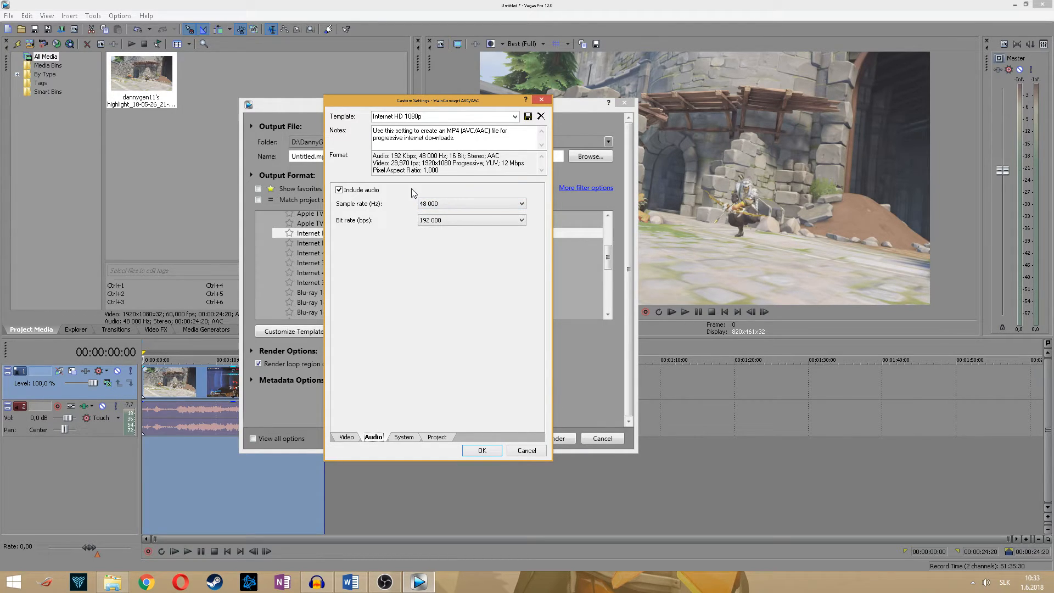
{"action": "left_click", "coordinate": [471, 220]}
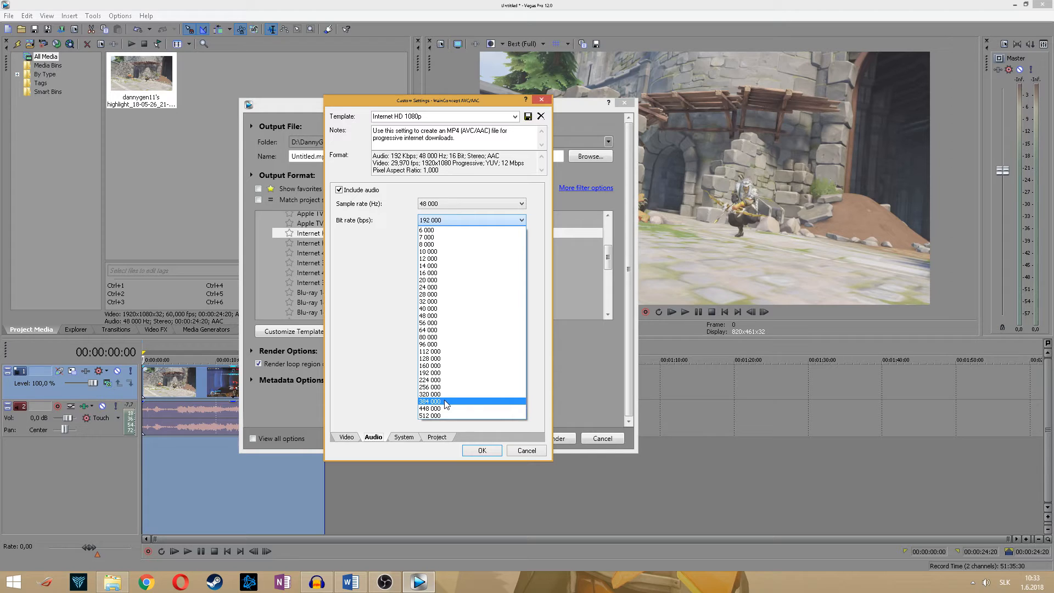
{"action": "left_click", "coordinate": [429, 401]}
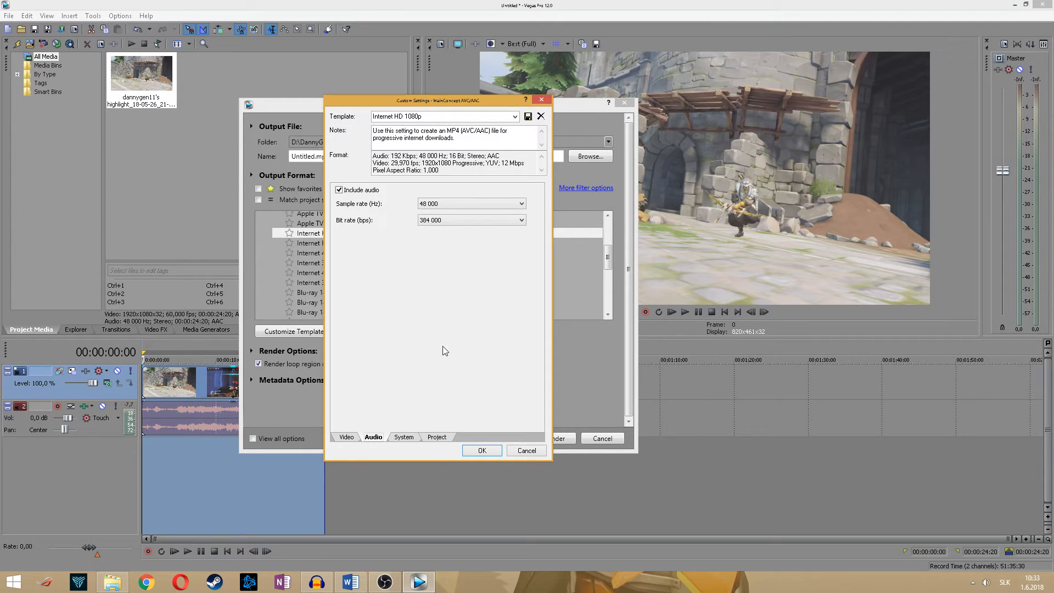
{"action": "left_click", "coordinate": [345, 437]}
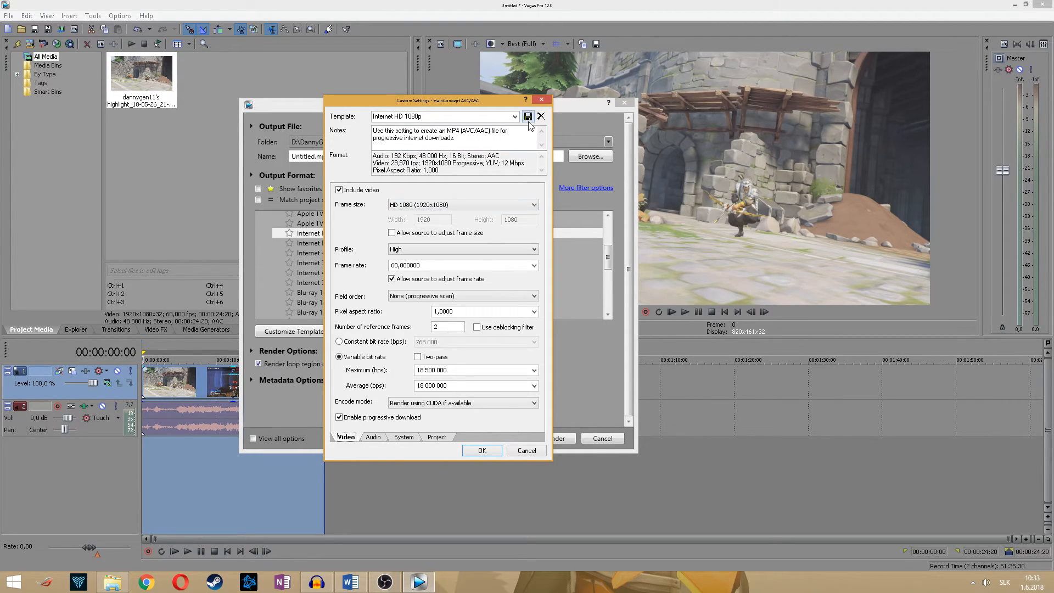
{"action": "mouse_move", "coordinate": [489, 433]}
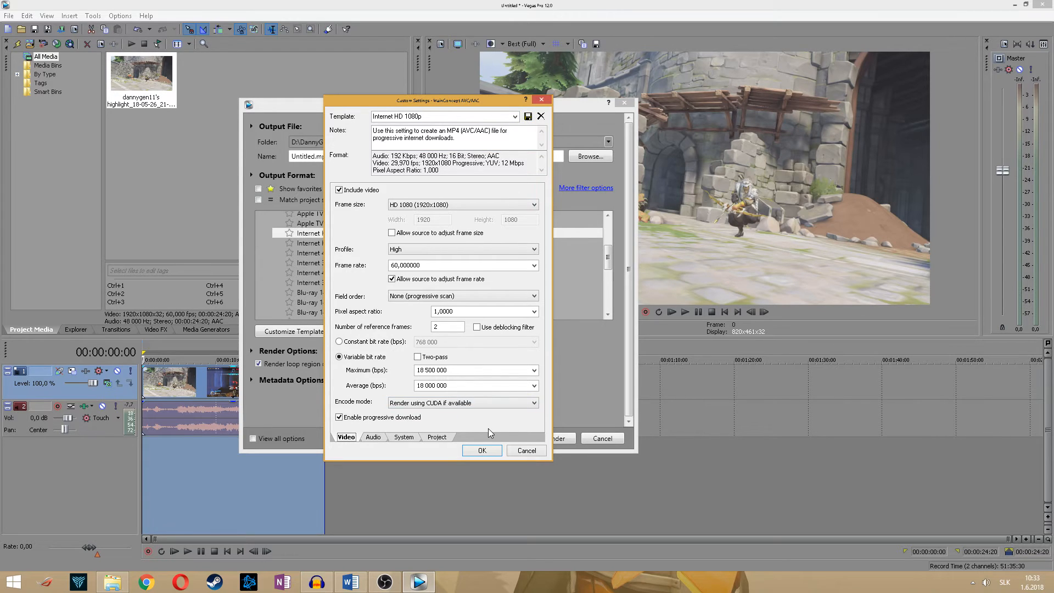
{"action": "left_click", "coordinate": [481, 451]}
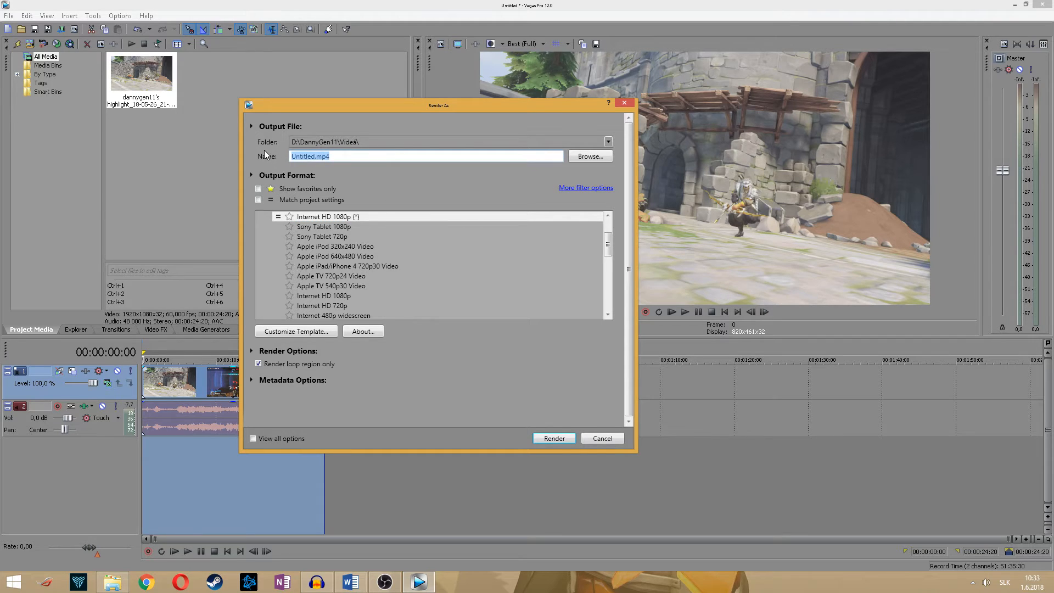
Name the rendered file 'idkvideo tutorial'.
{"action": "type", "text": "idk"}
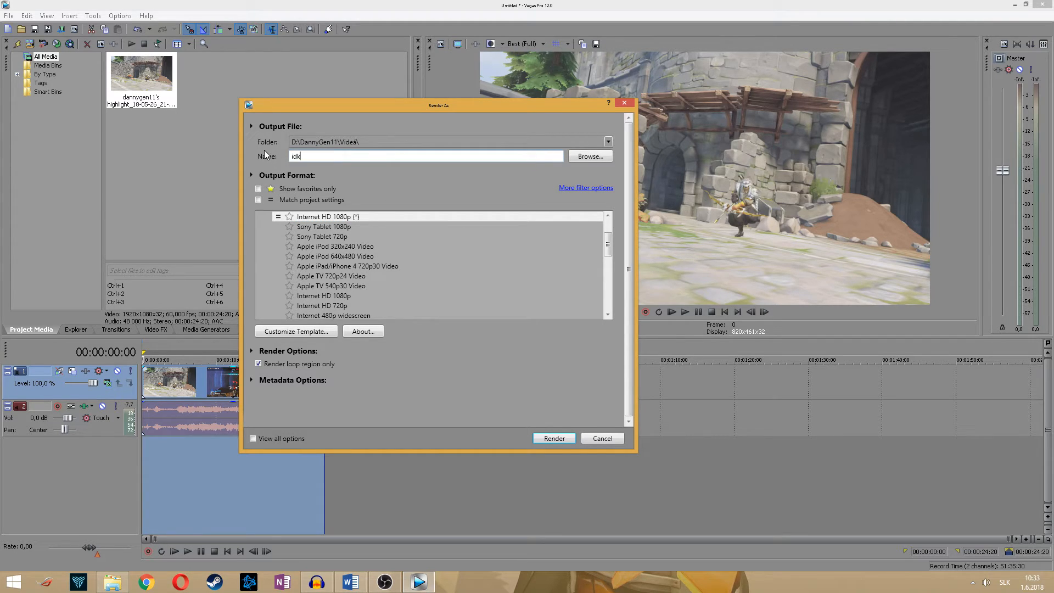
{"action": "type", "text": "video"}
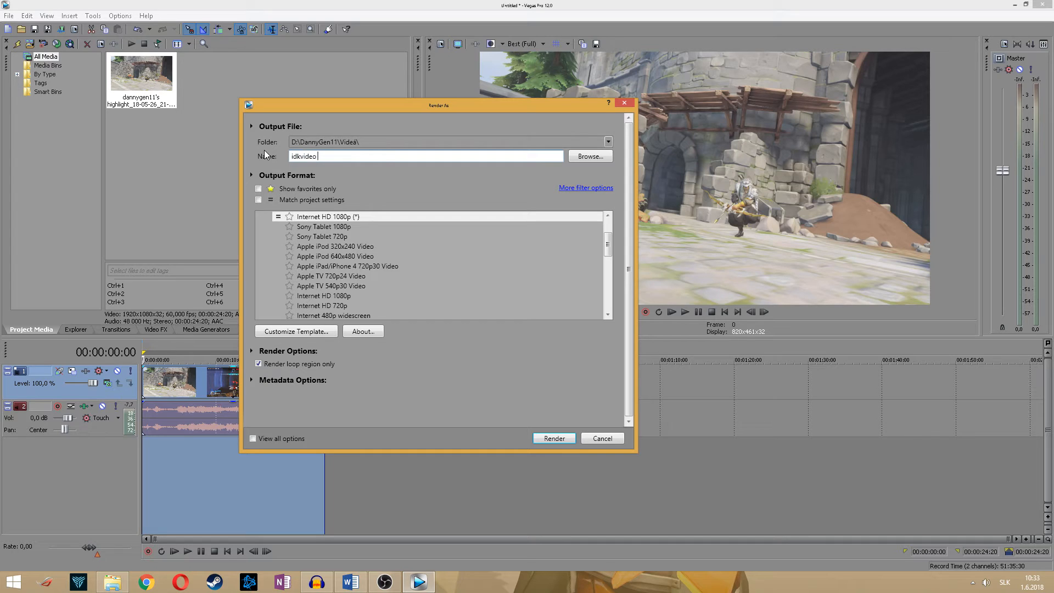
{"action": "type", "text": "tutorial"}
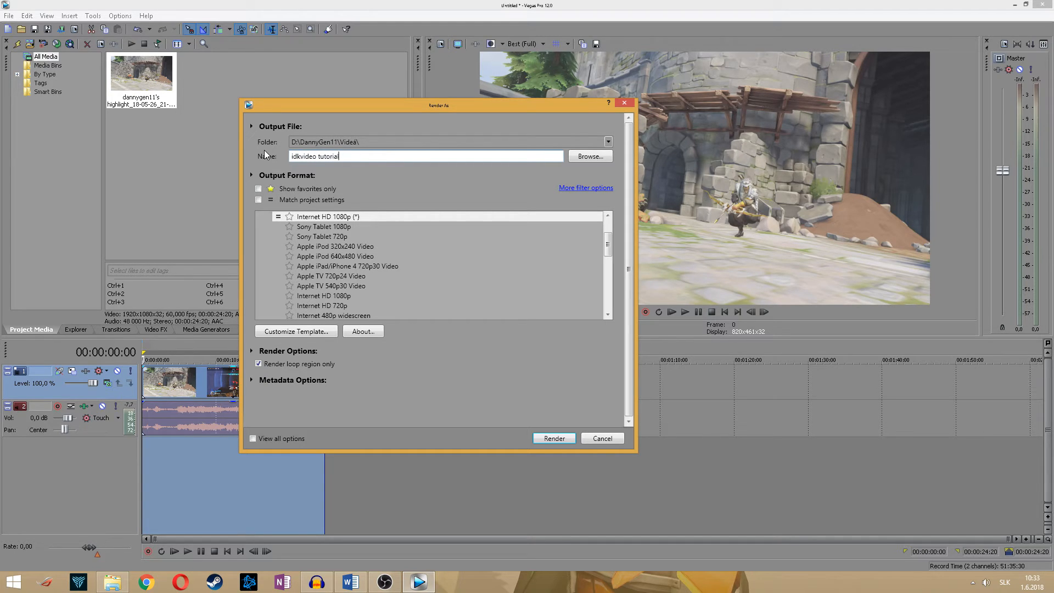
{"action": "mouse_move", "coordinate": [538, 370]}
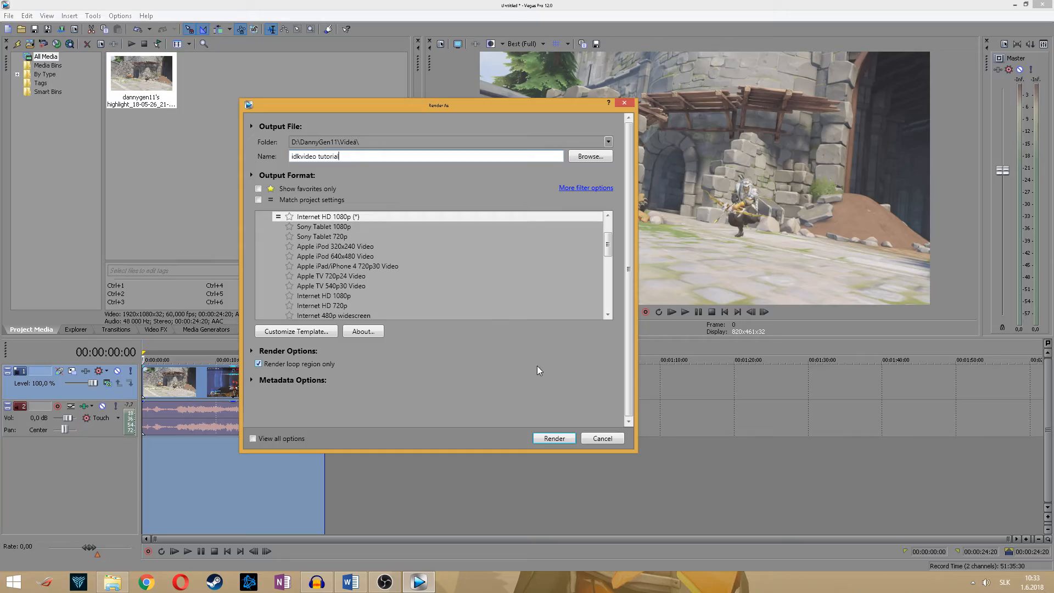